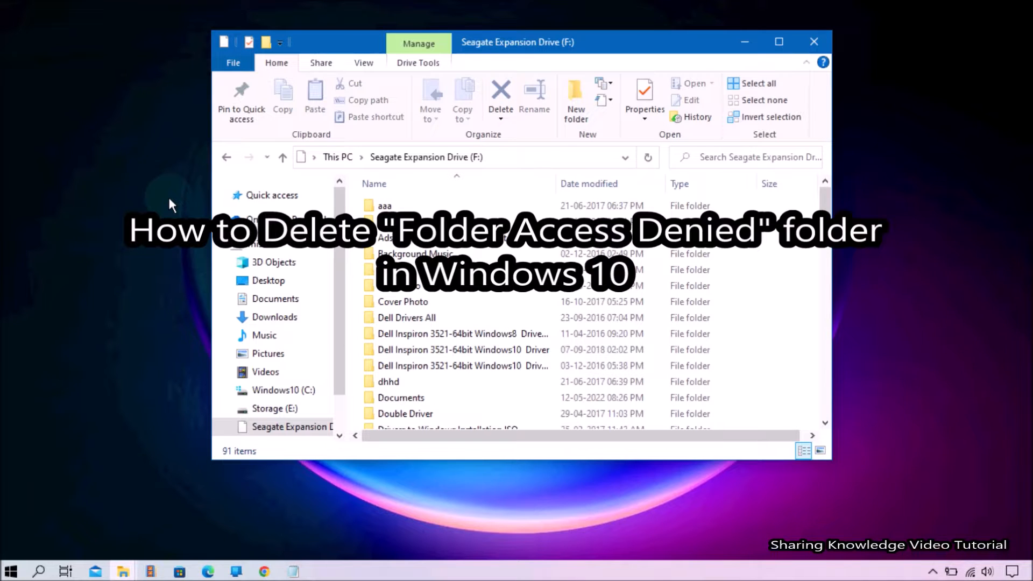
- Try deleting folder aaa and dismiss the access denied message
right_click(385, 206)
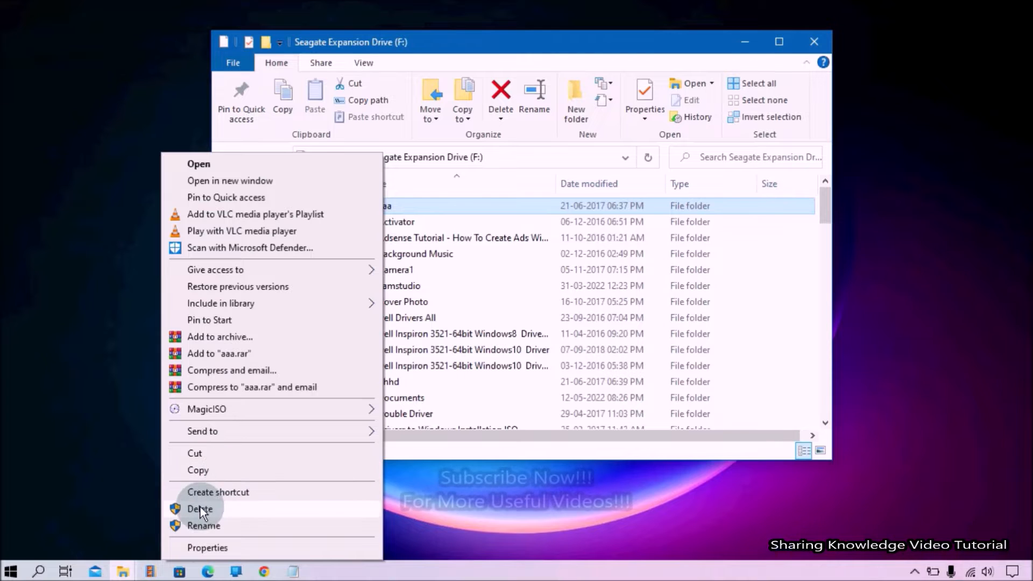
left_click(200, 510)
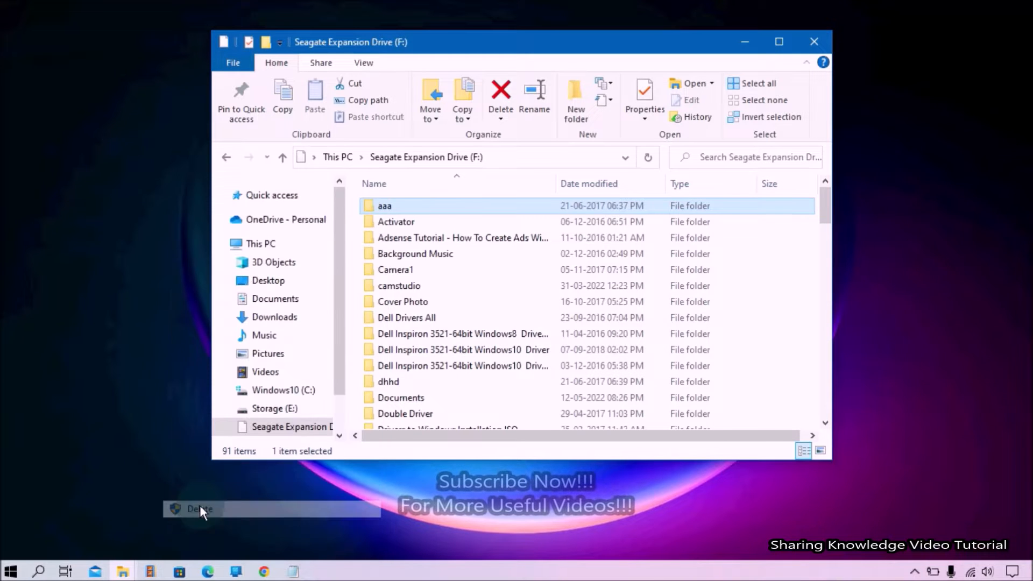
left_click(500, 99)
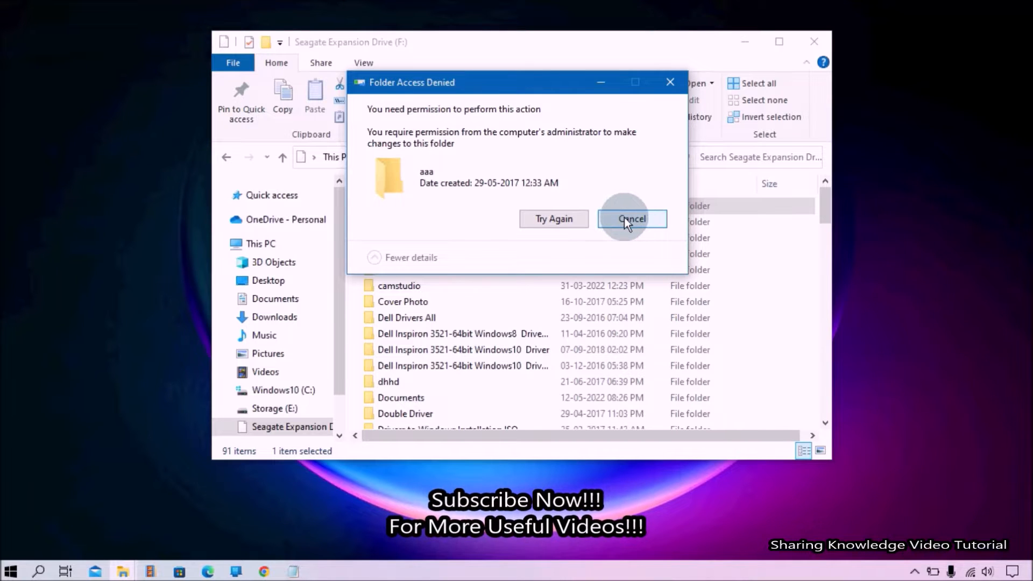
left_click(631, 218)
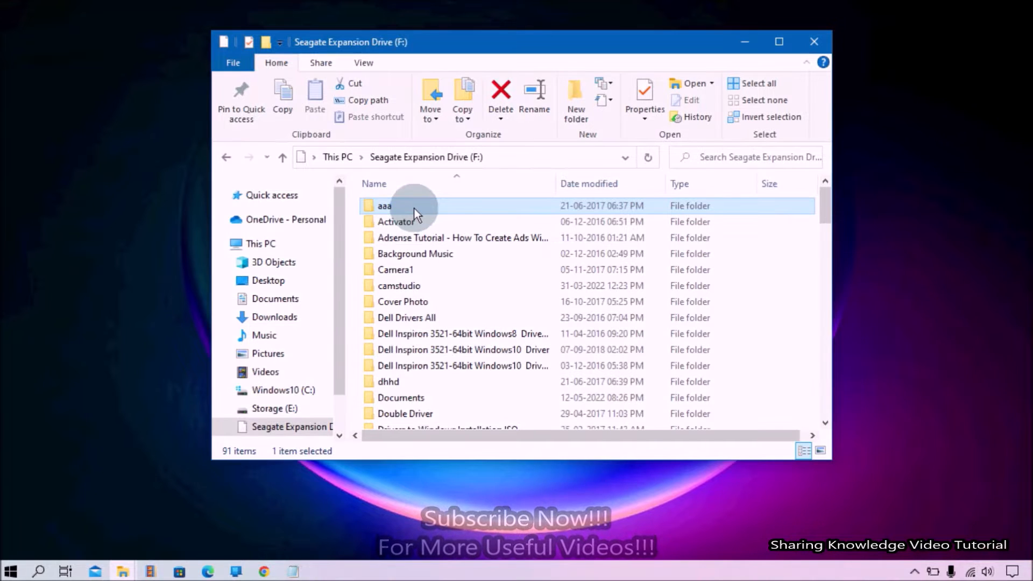
- Make Users owner of aaa and its subfolders, accepting the Full Control permission replacement
left_click(644, 99)
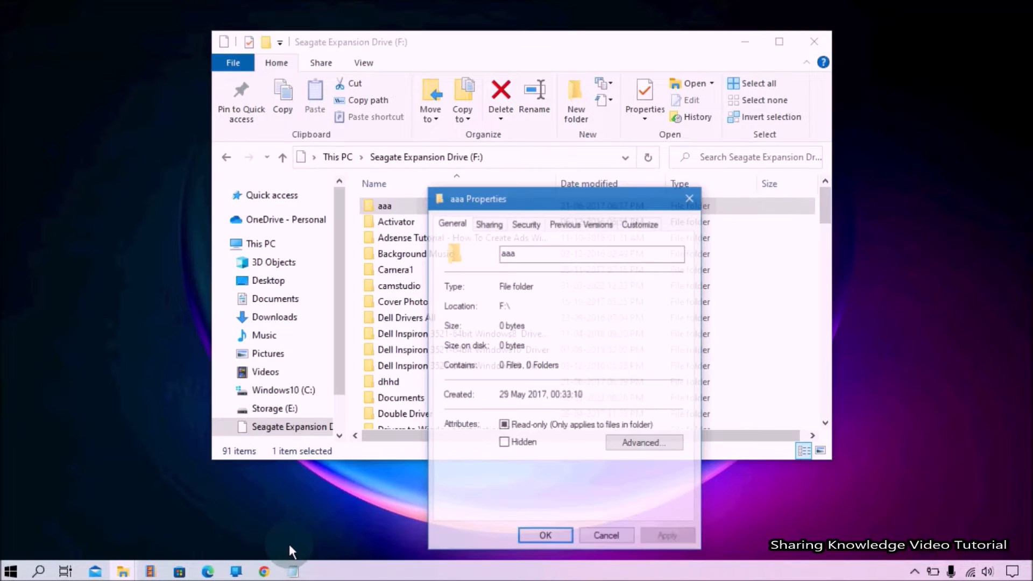
left_click(526, 223)
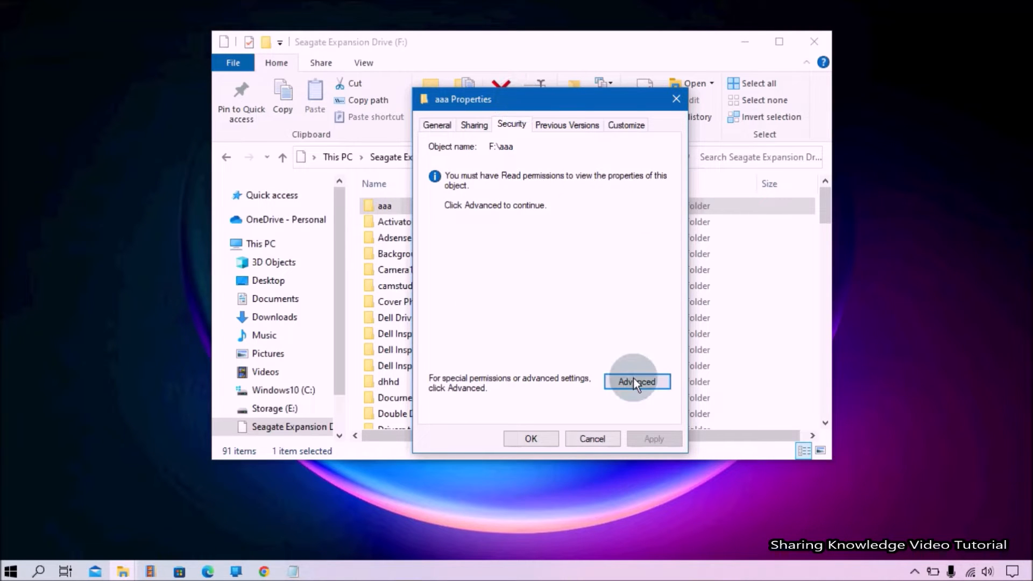
left_click(637, 382)
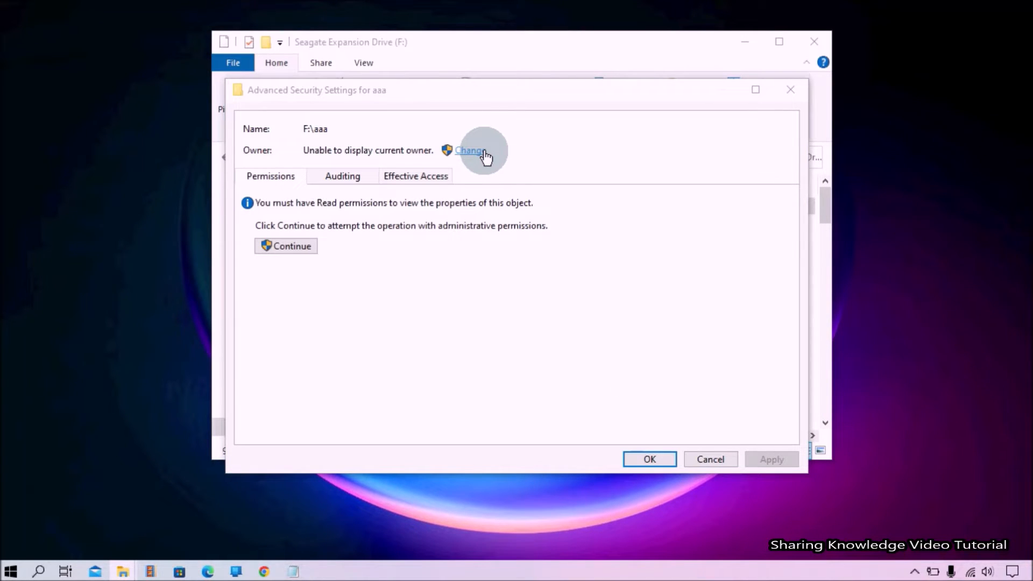
left_click(469, 150)
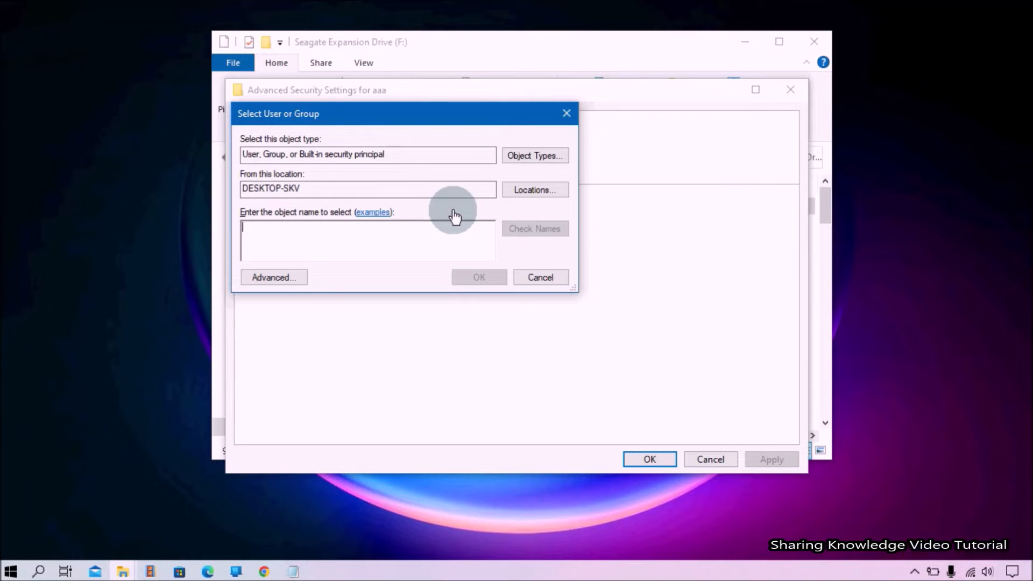
type("DES")
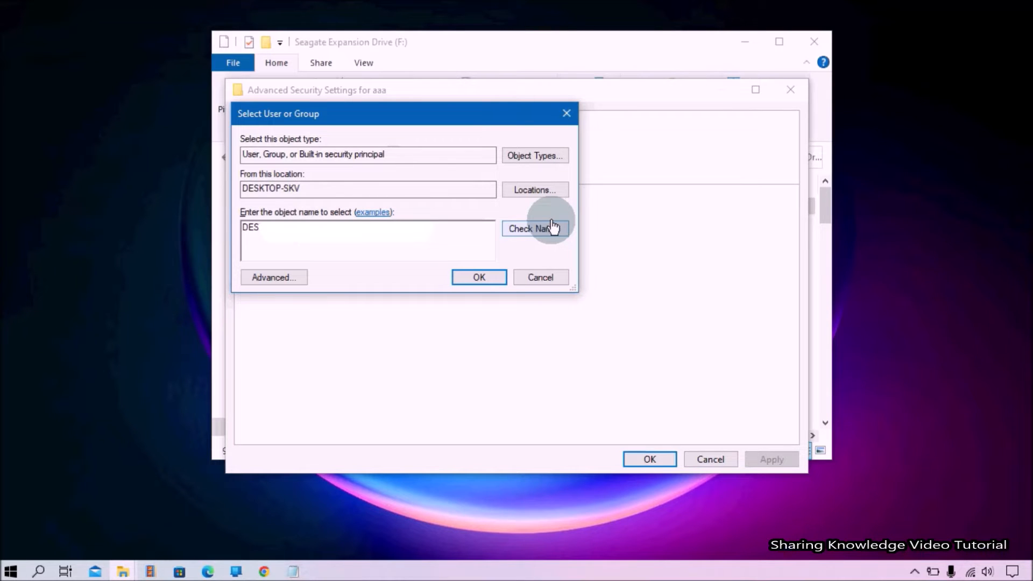
left_click(479, 277)
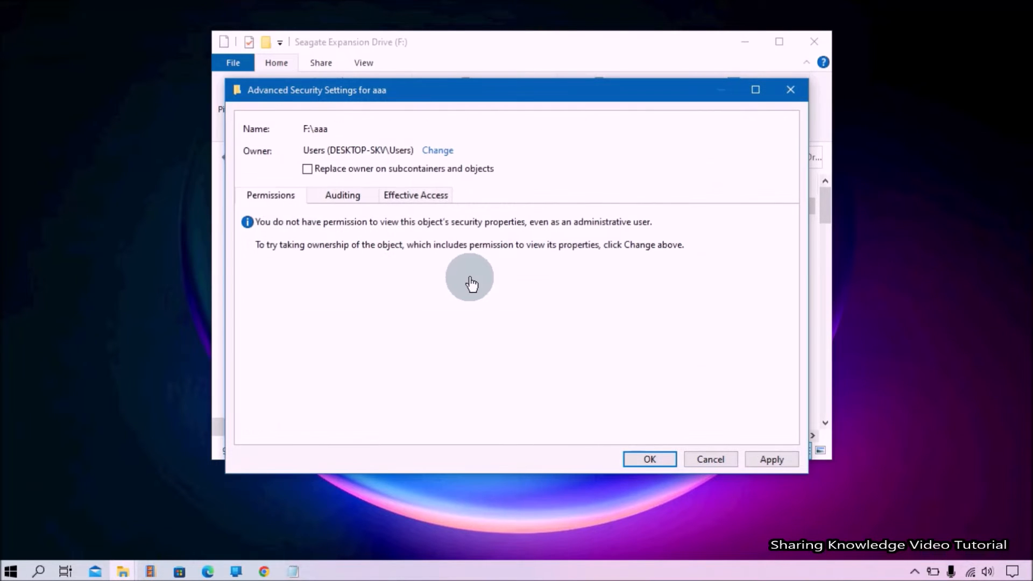
left_click(307, 168)
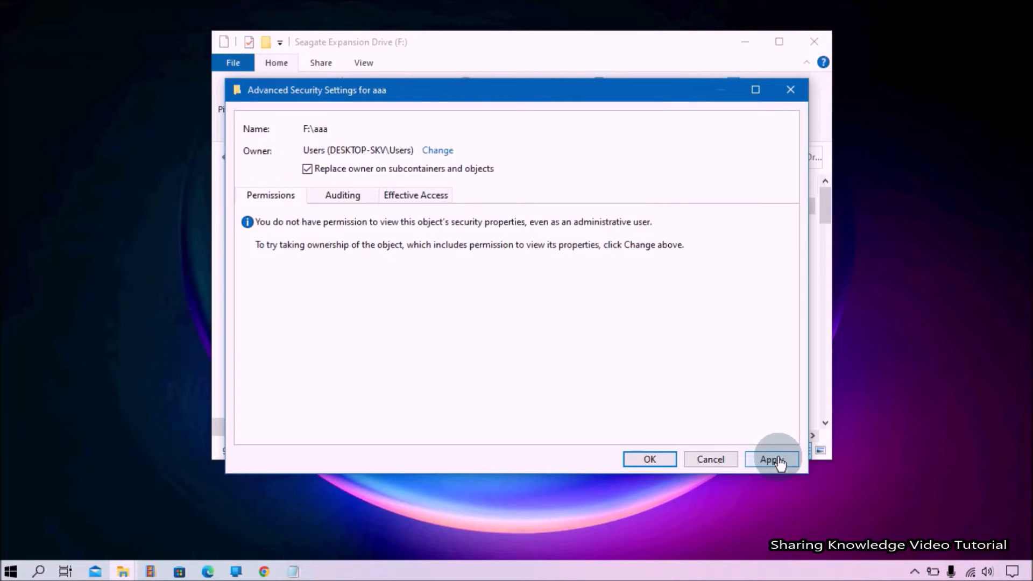
left_click(771, 459)
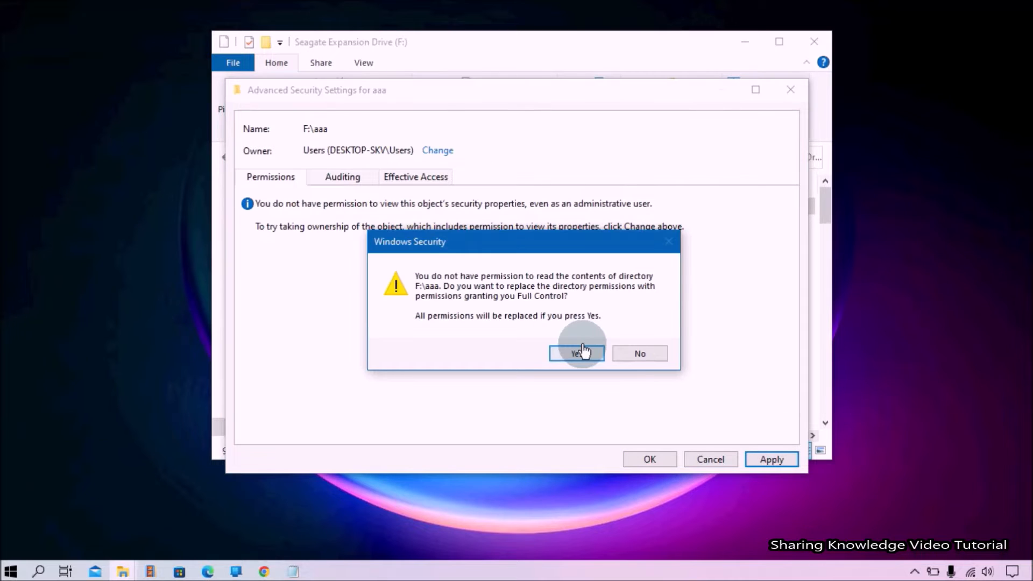
left_click(575, 353)
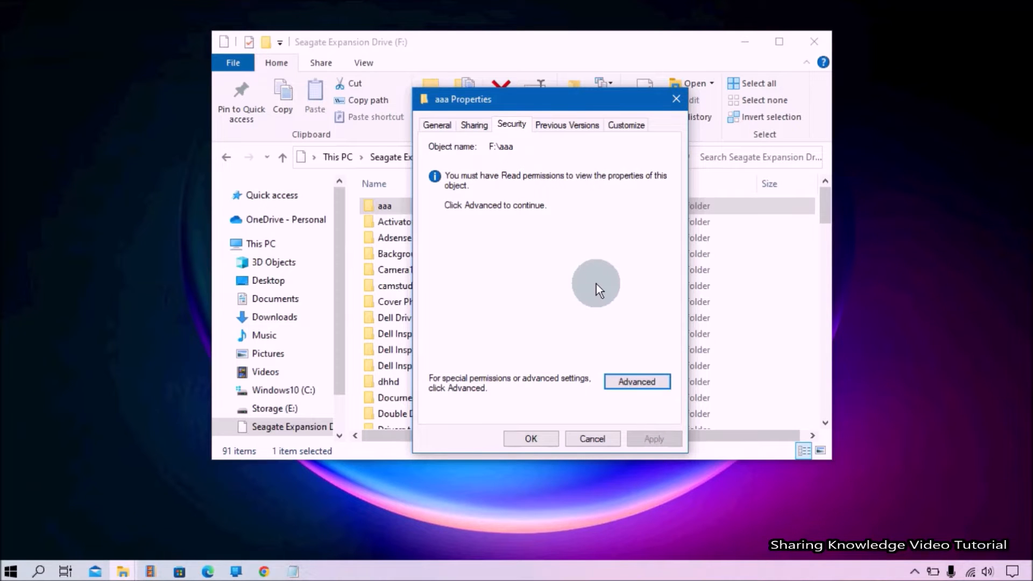
left_click(636, 382)
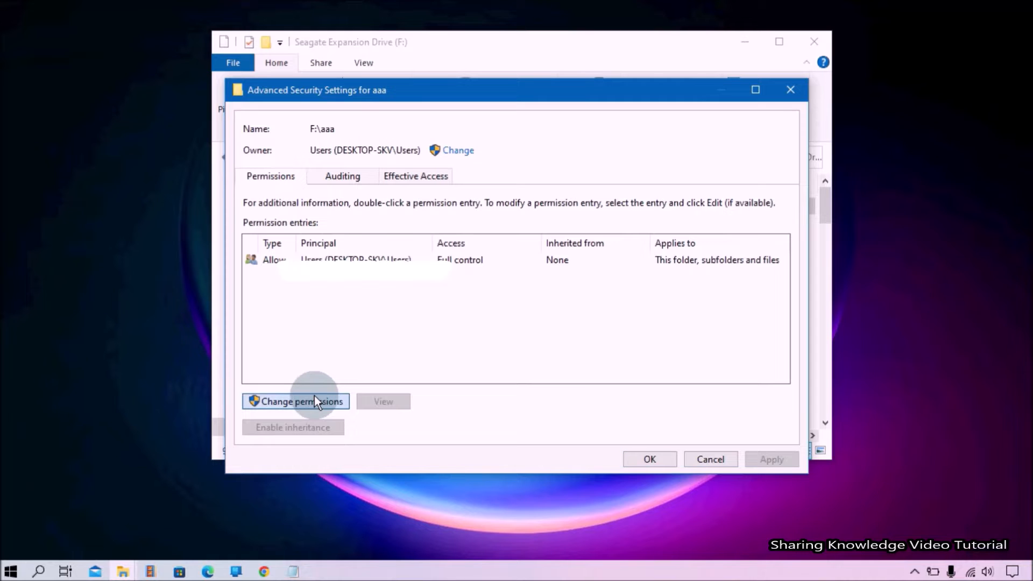
- Add and apply an Allow entry granting the Users group Full control on aaa
left_click(302, 402)
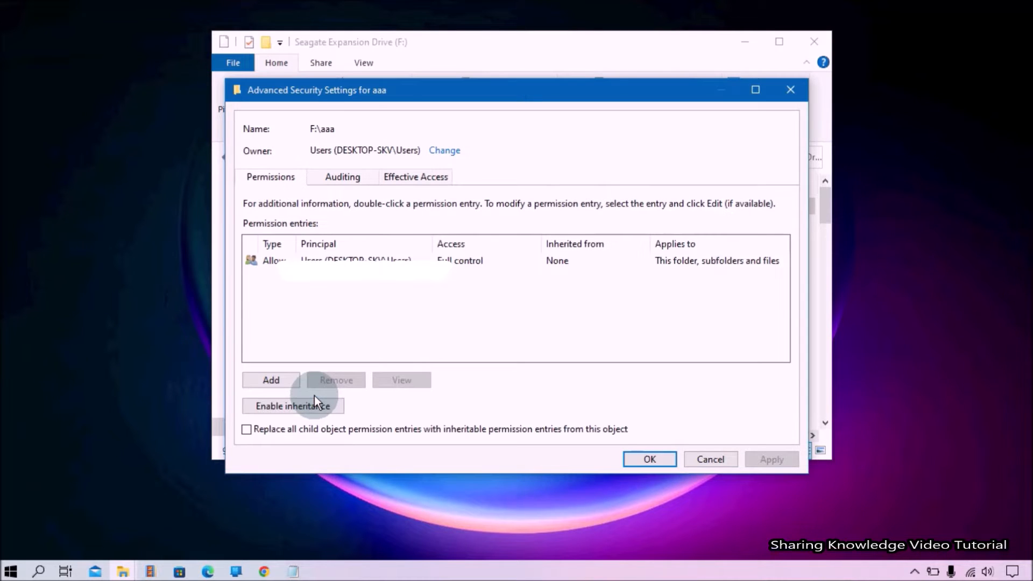
left_click(270, 381)
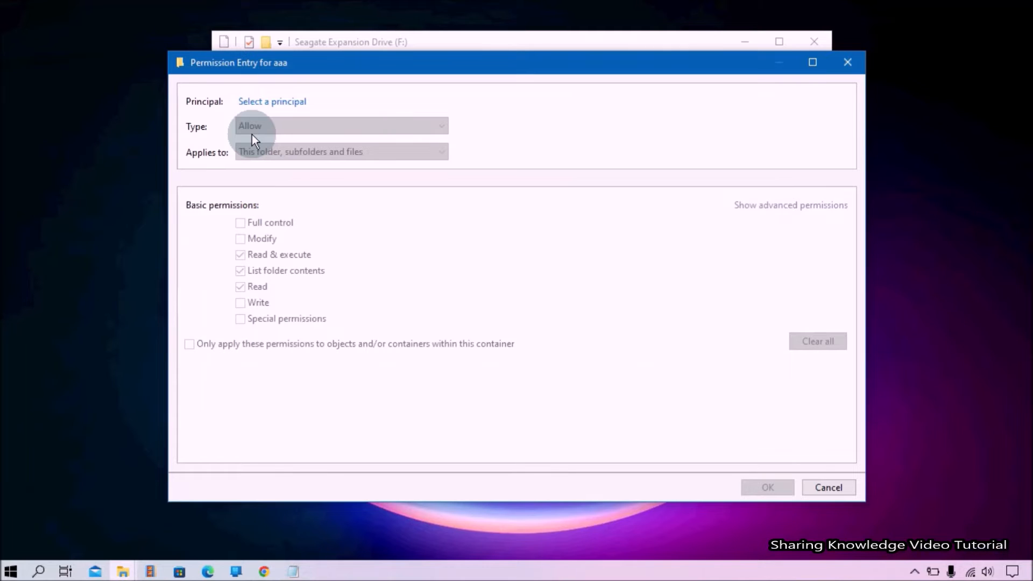
mouse_move(270, 118)
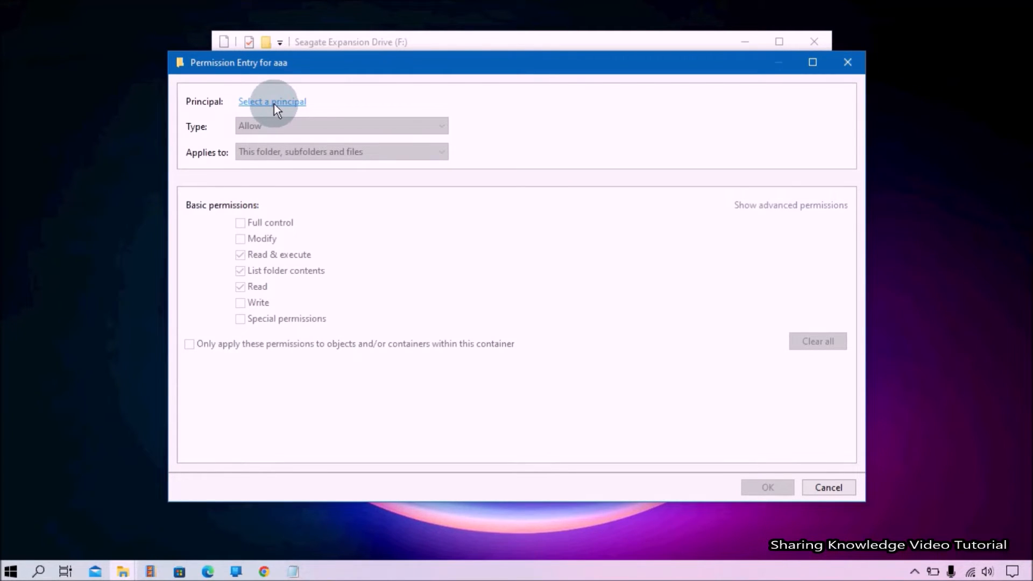
left_click(272, 102)
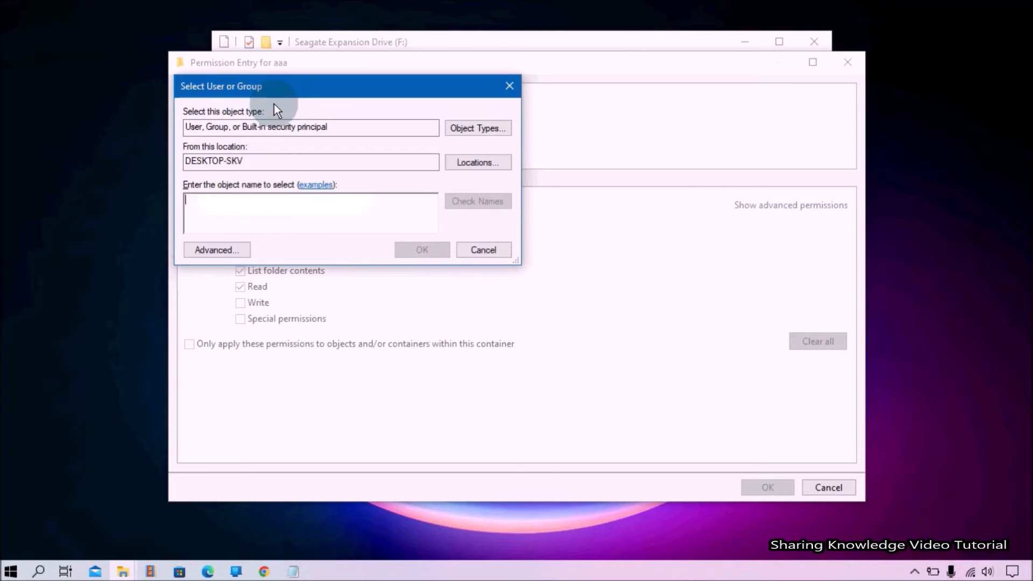
type("DE")
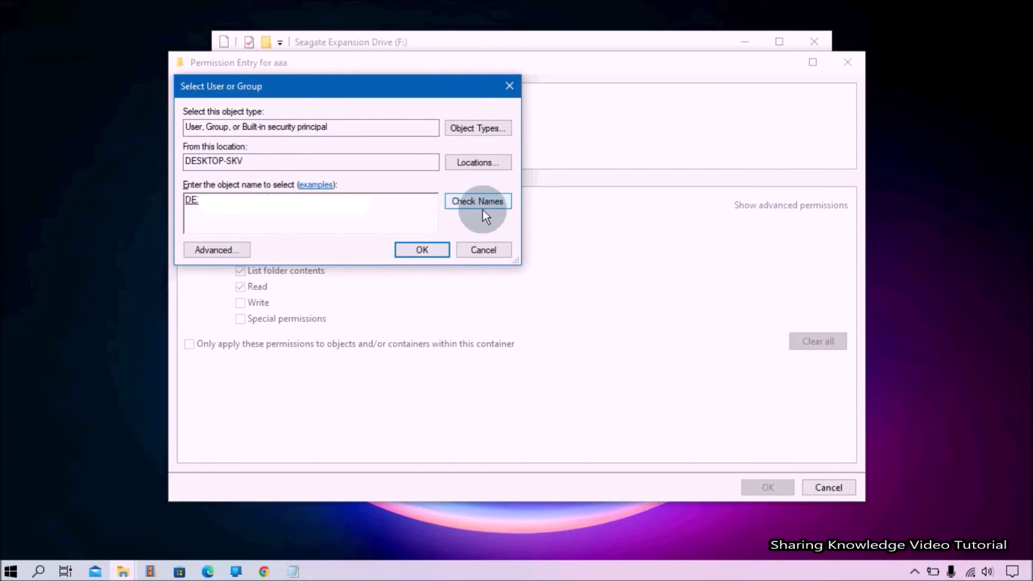
left_click(422, 250)
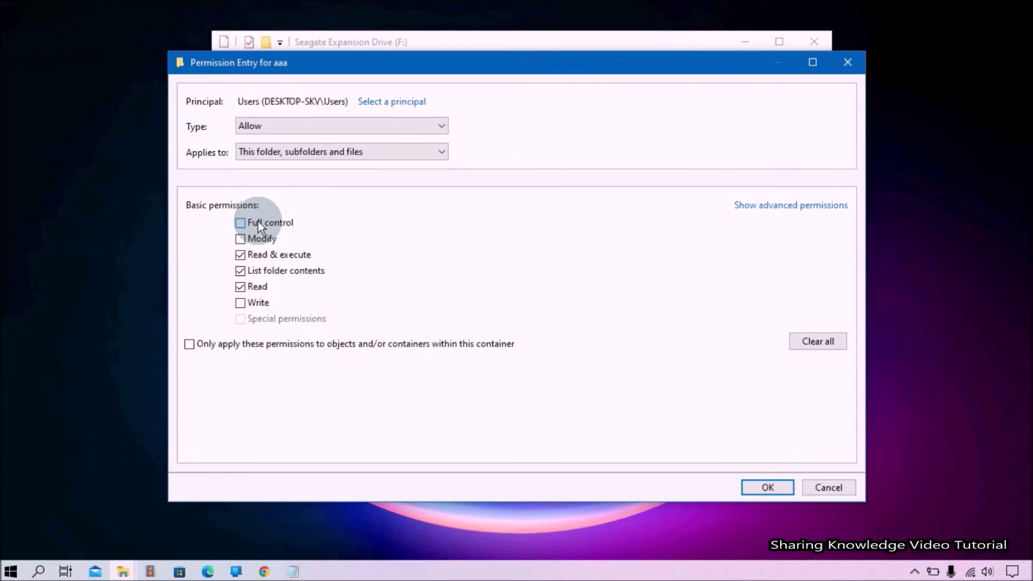
left_click(241, 222)
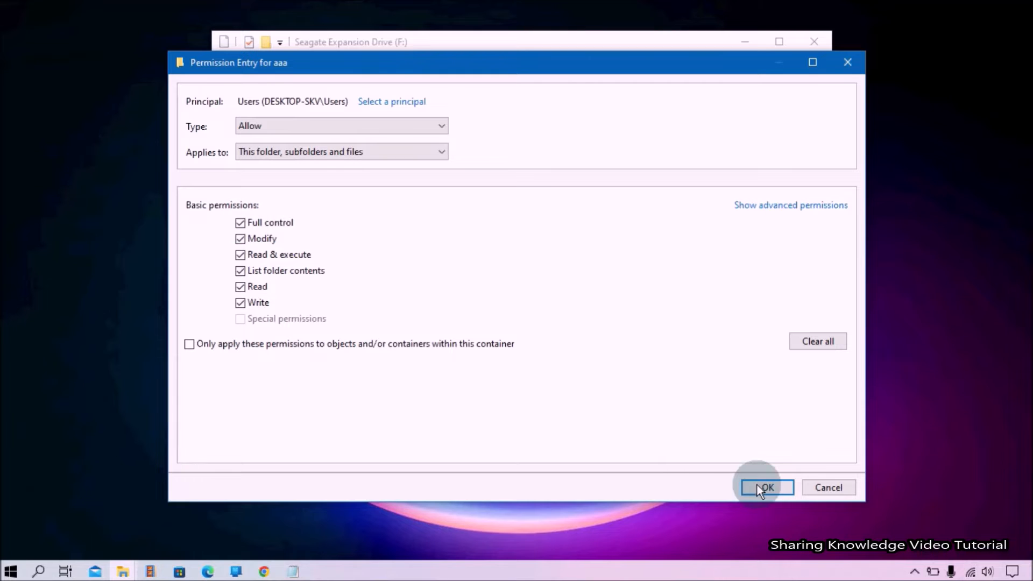
left_click(766, 488)
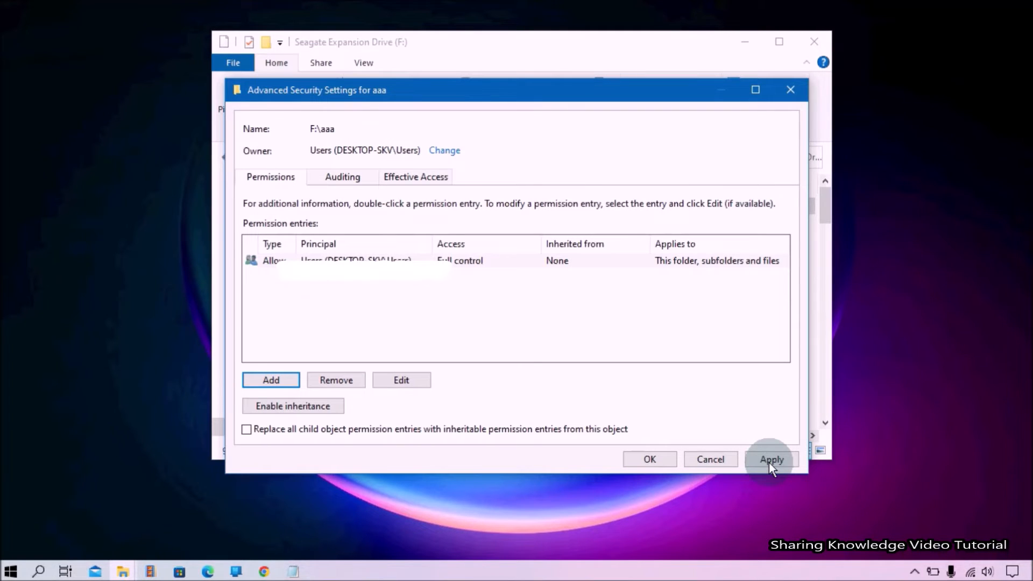
left_click(772, 460)
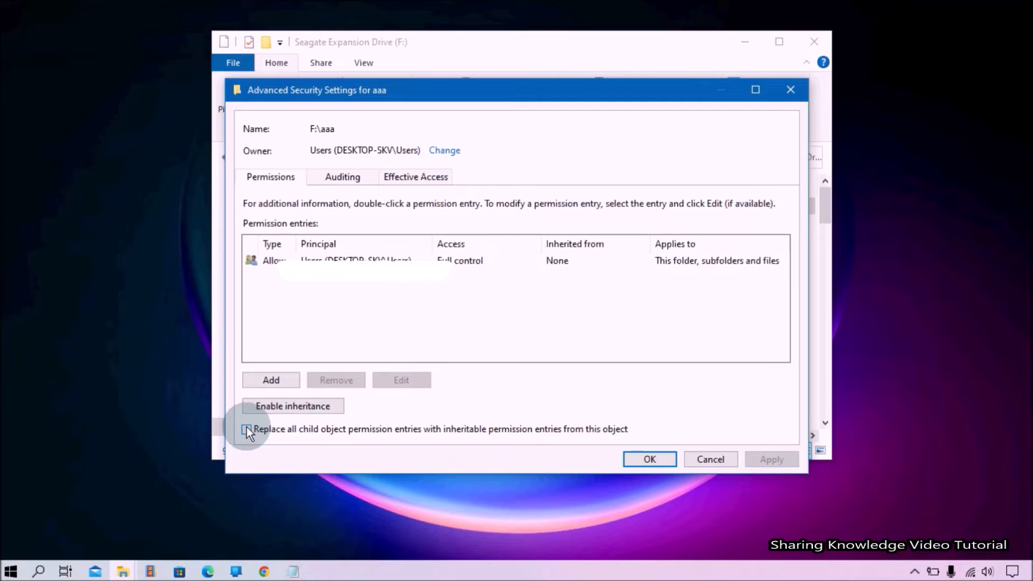
- Confirm replacing all child permission entries of aaa with its Full control entries
left_click(246, 429)
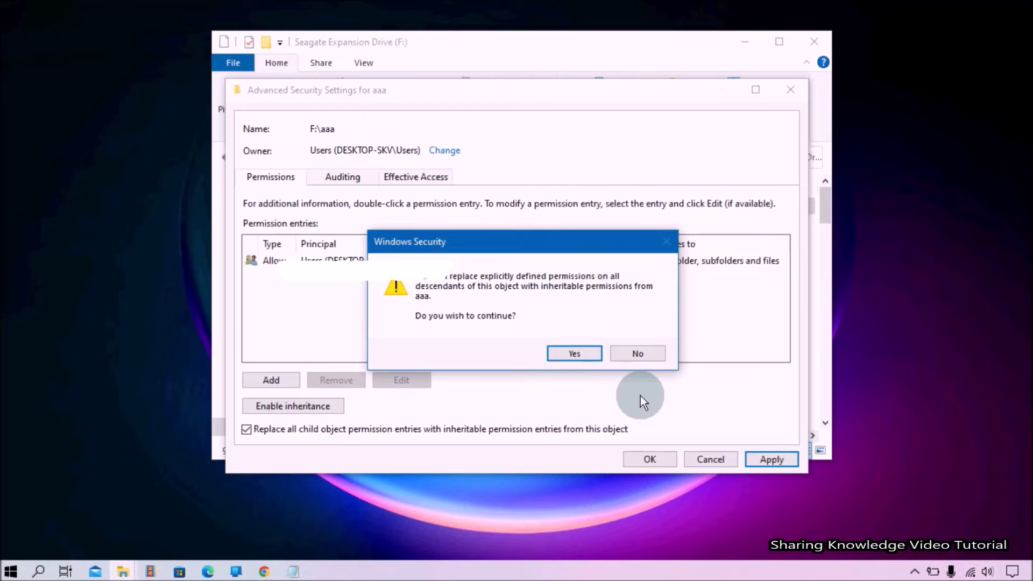
left_click(573, 354)
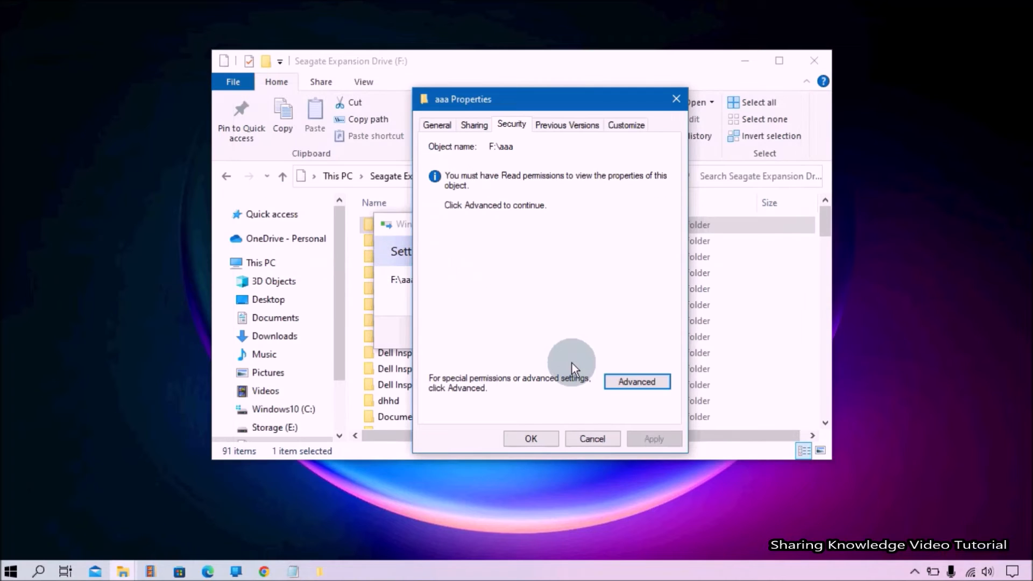
- Delete folder aaa, then attempt deleting dhhd and dismiss the access denied message
left_click(591, 439)
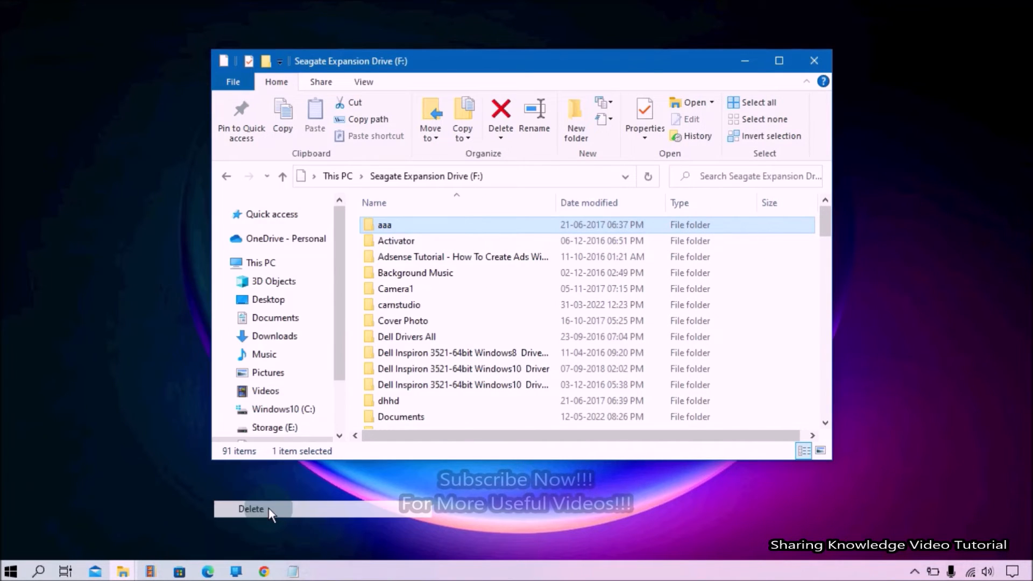
left_click(250, 508)
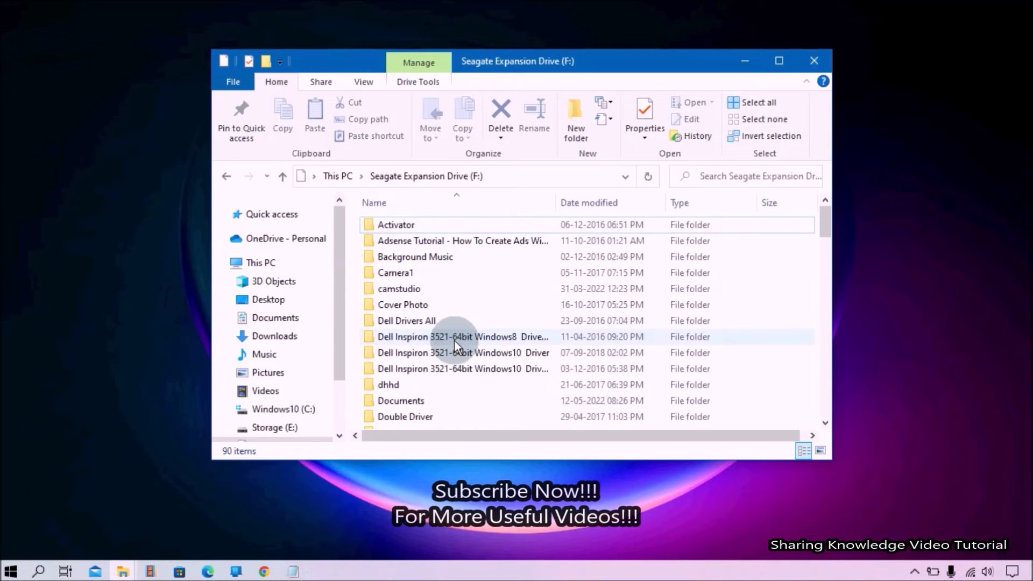
right_click(389, 385)
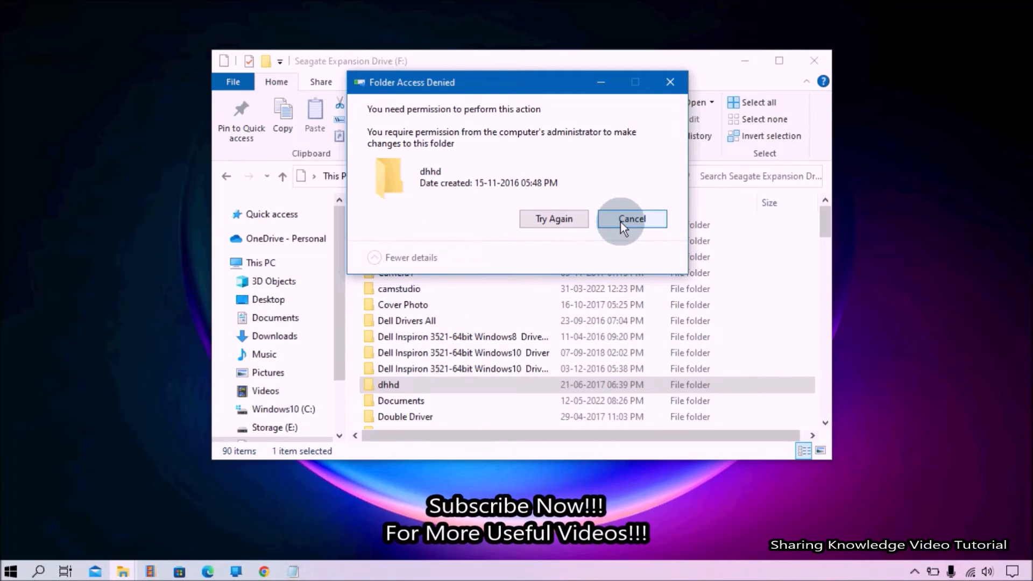
left_click(631, 219)
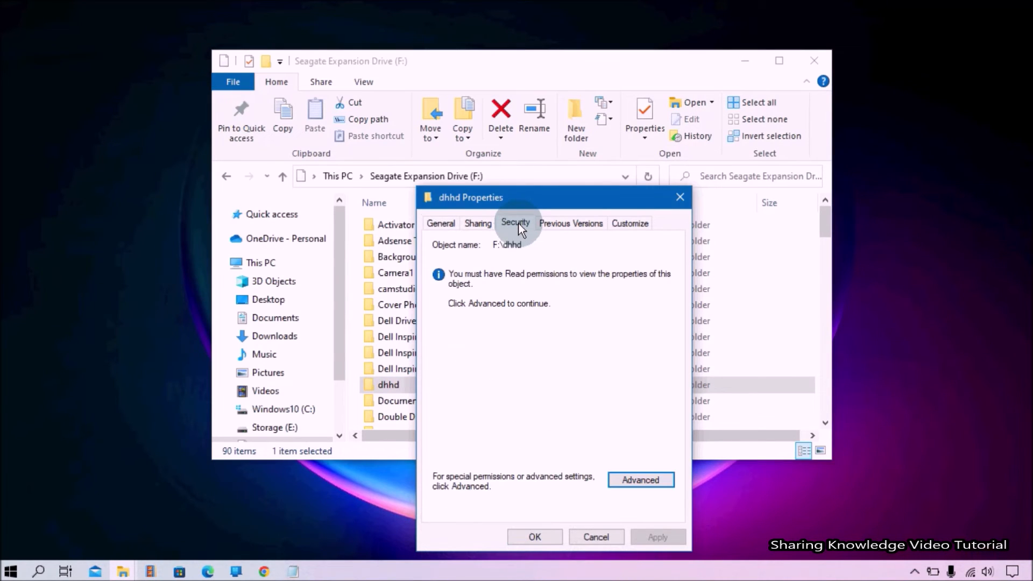
- Set the DESKTOP-SKV Users group as owner of dhhd, including subfolders and files
left_click(640, 479)
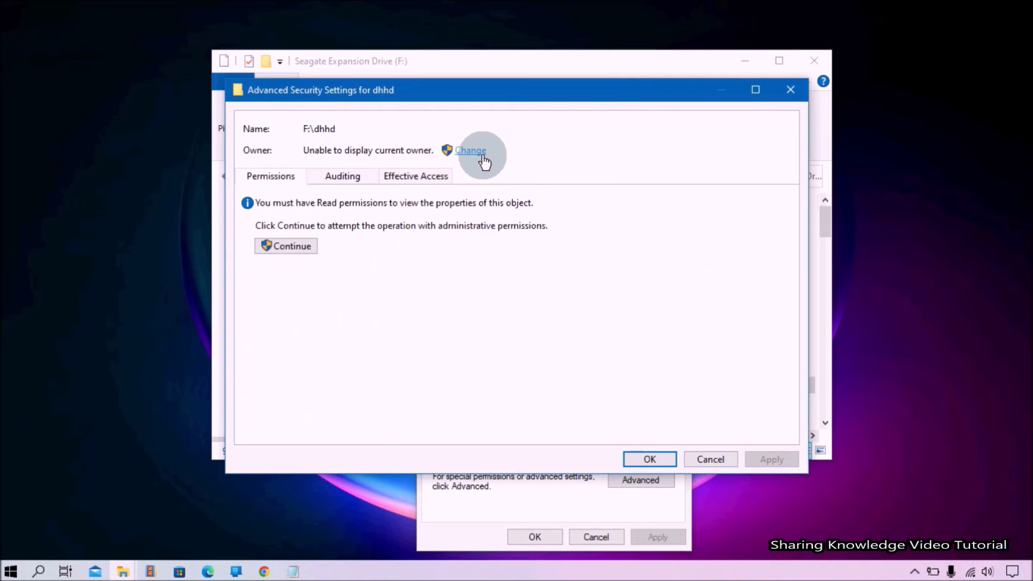
left_click(470, 150)
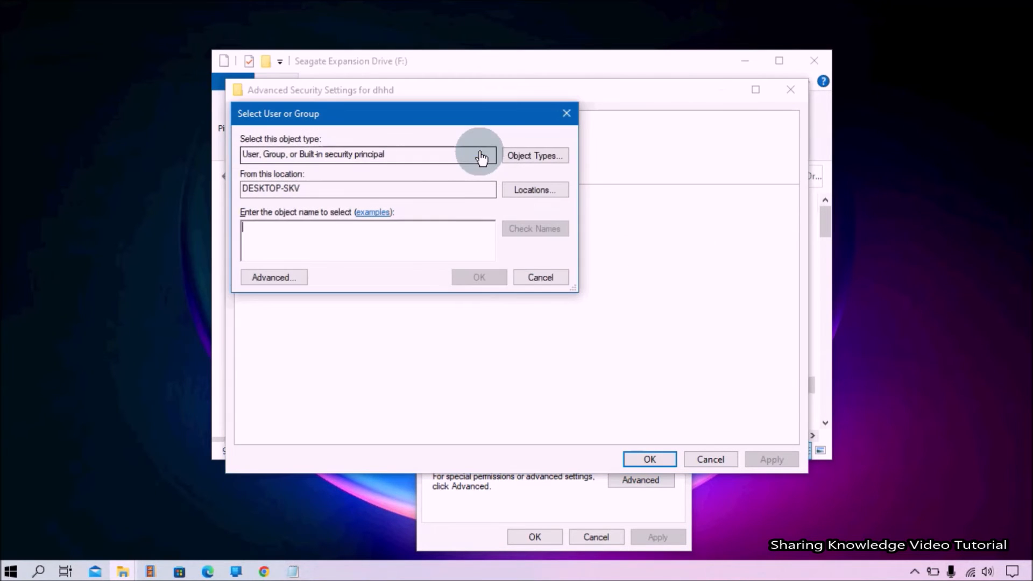
type("DESKTOP-SKV")
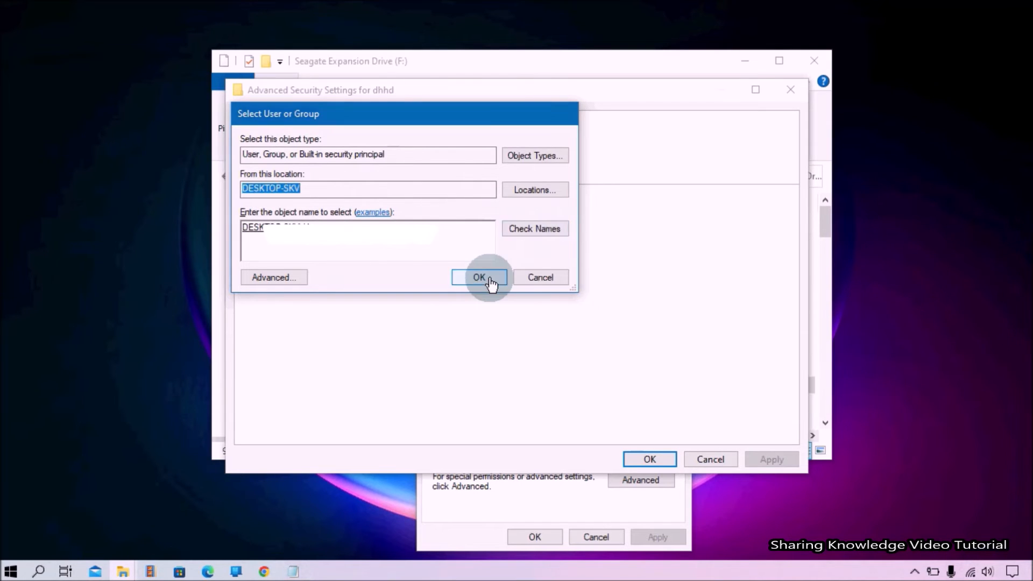
left_click(479, 277)
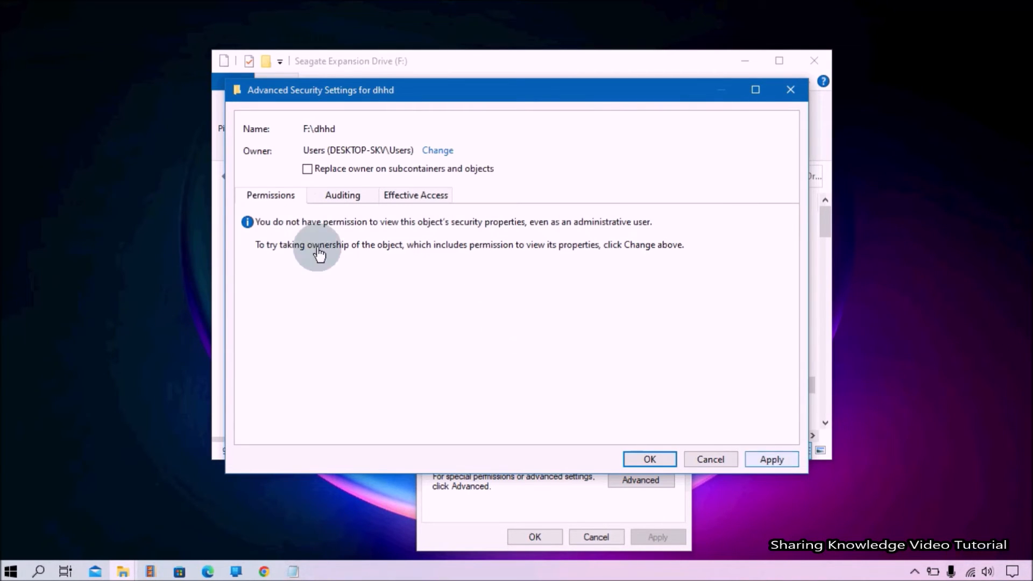
left_click(307, 169)
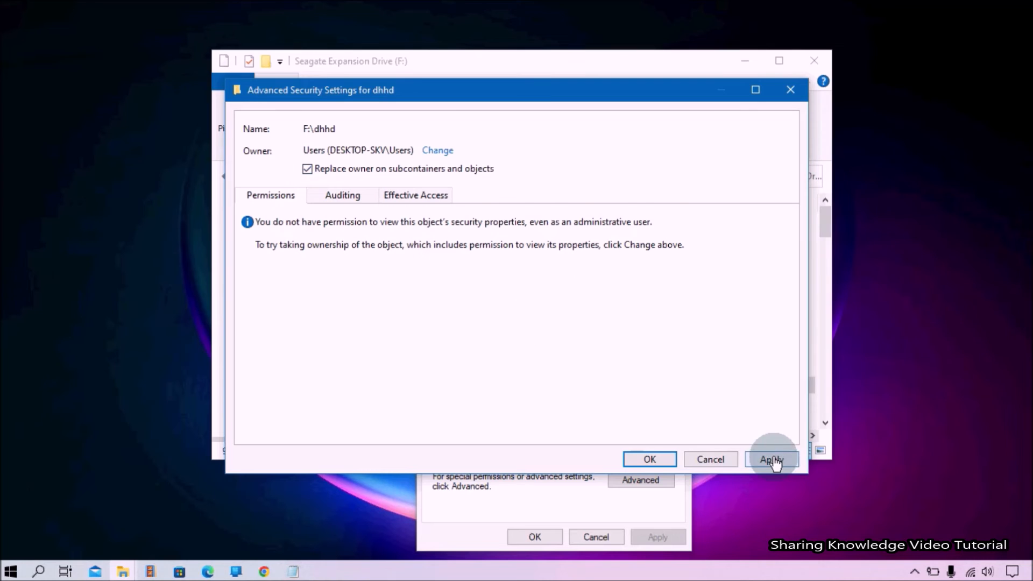
left_click(771, 459)
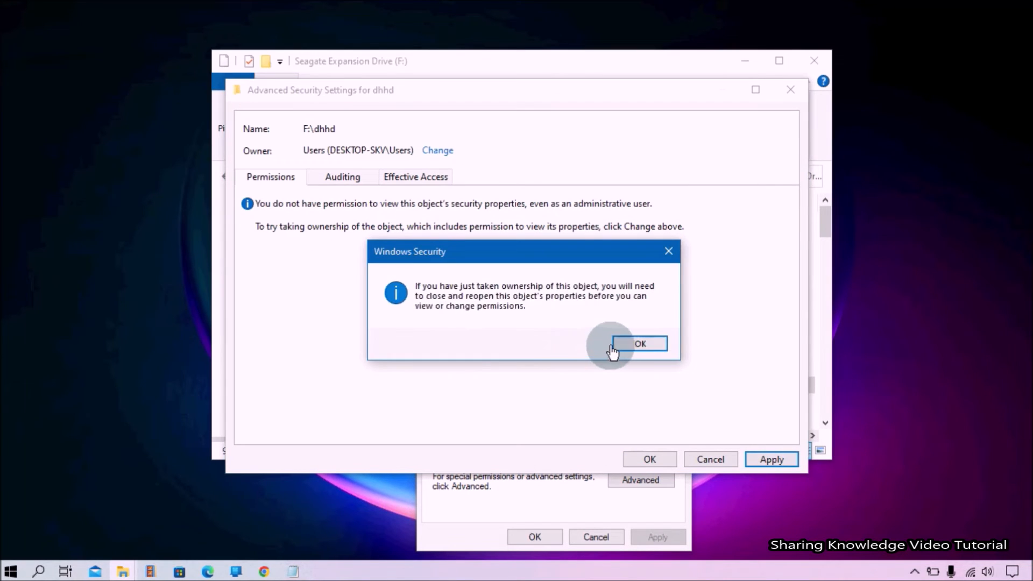
left_click(638, 343)
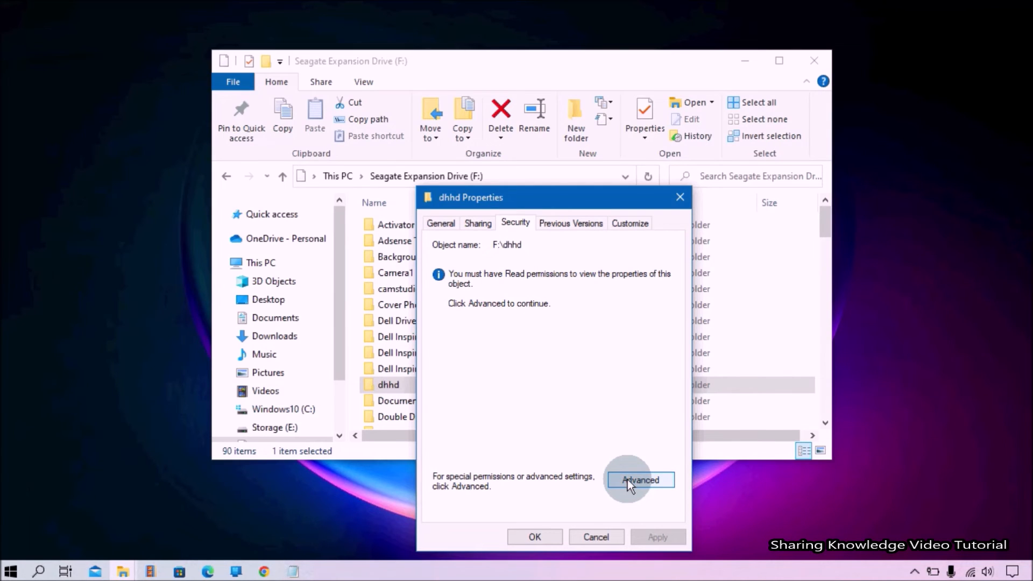
left_click(639, 480)
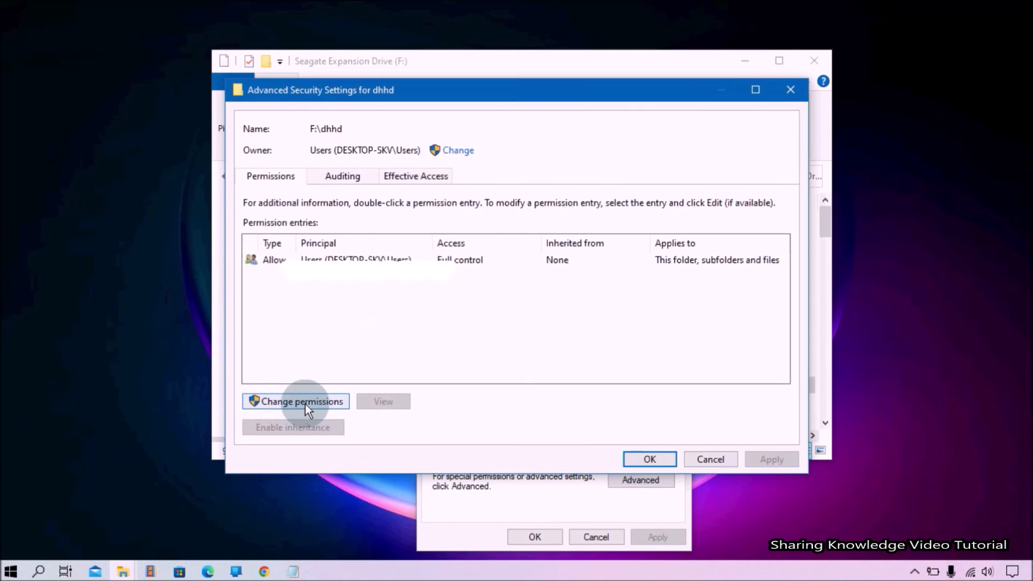
- Add a Users Full control entry on dhhd and replace all child permission entries
left_click(299, 402)
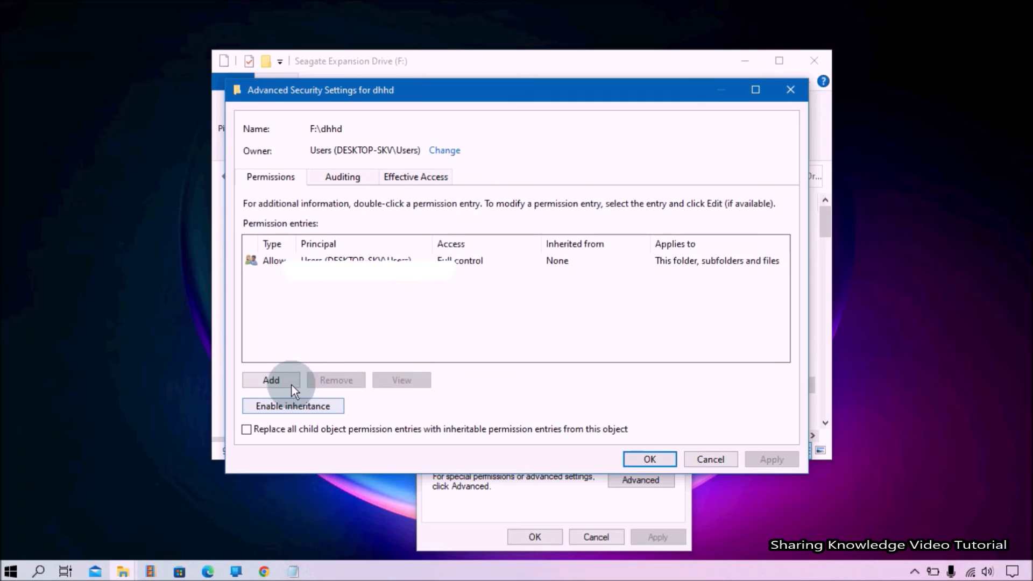
left_click(271, 381)
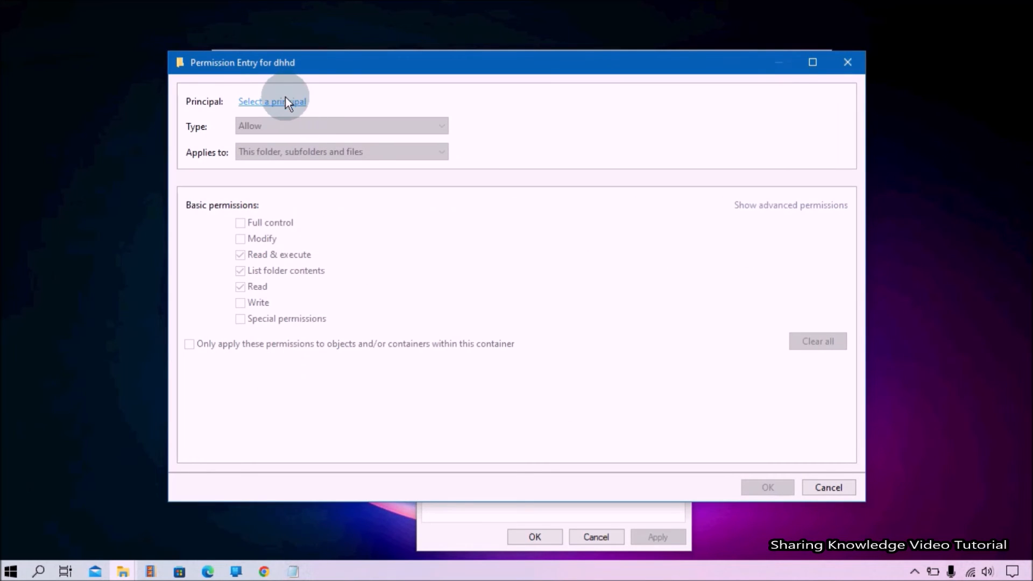
left_click(272, 101)
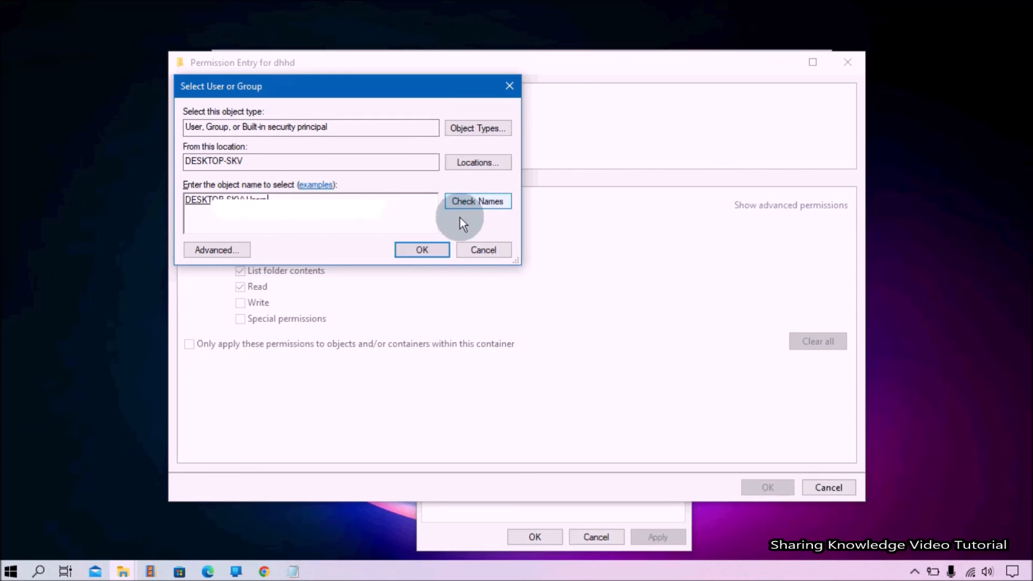
left_click(421, 249)
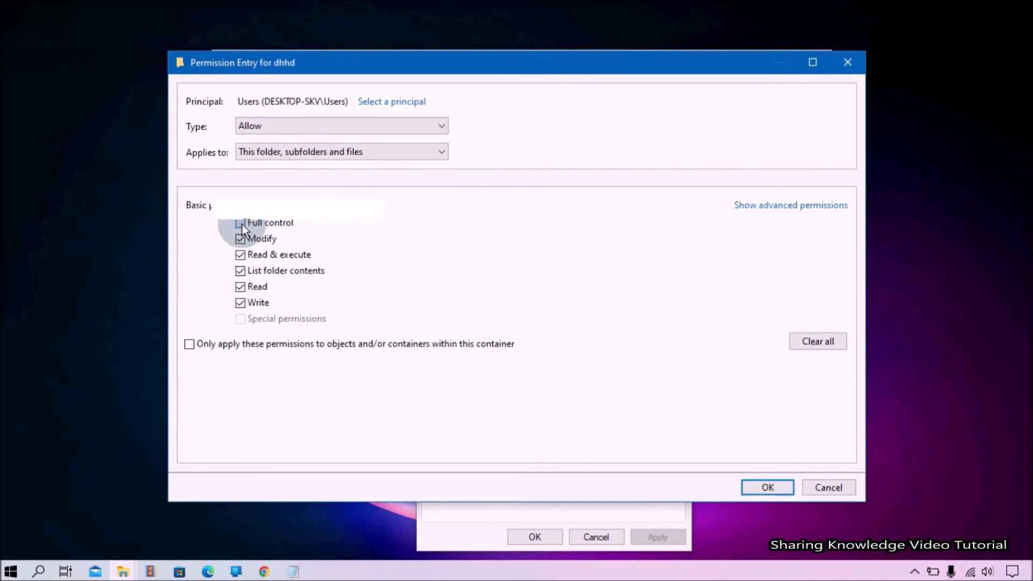
left_click(767, 488)
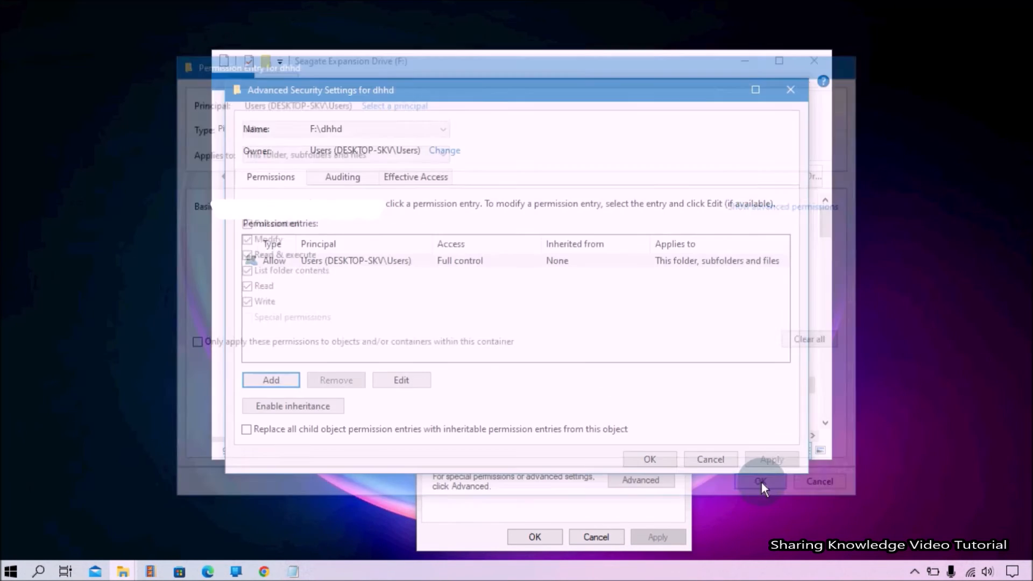
left_click(760, 482)
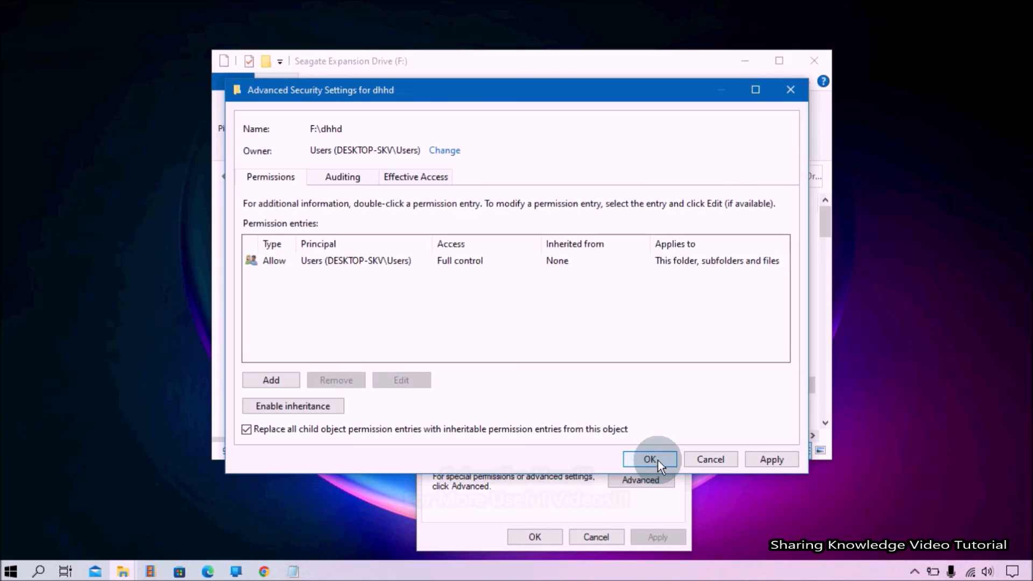
left_click(649, 459)
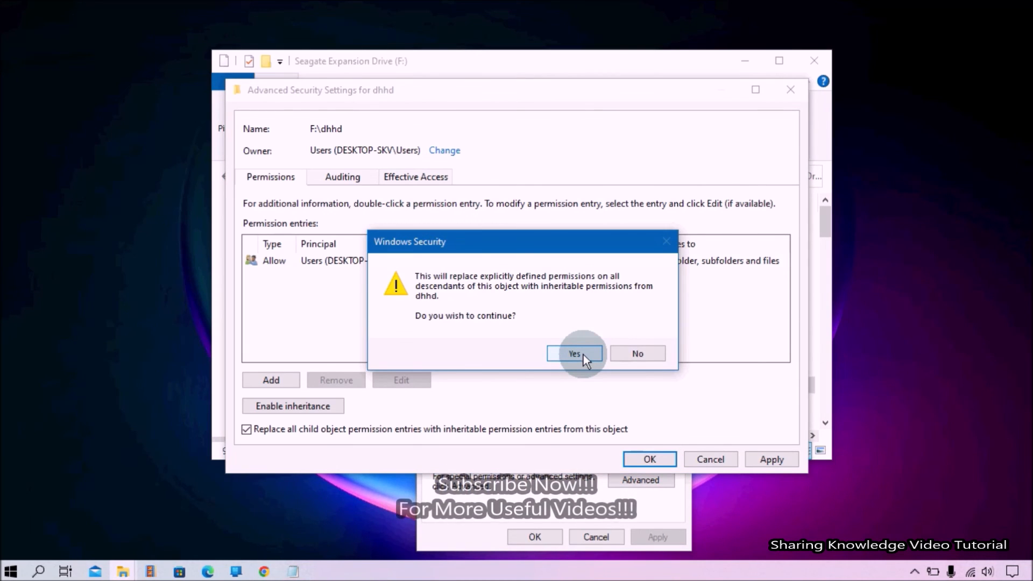
left_click(574, 354)
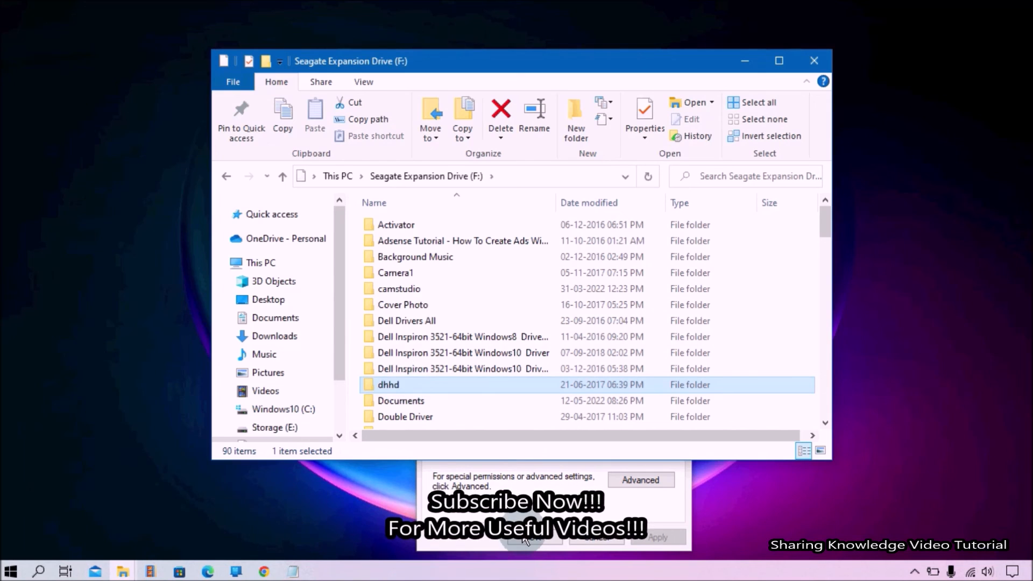
right_click(388, 385)
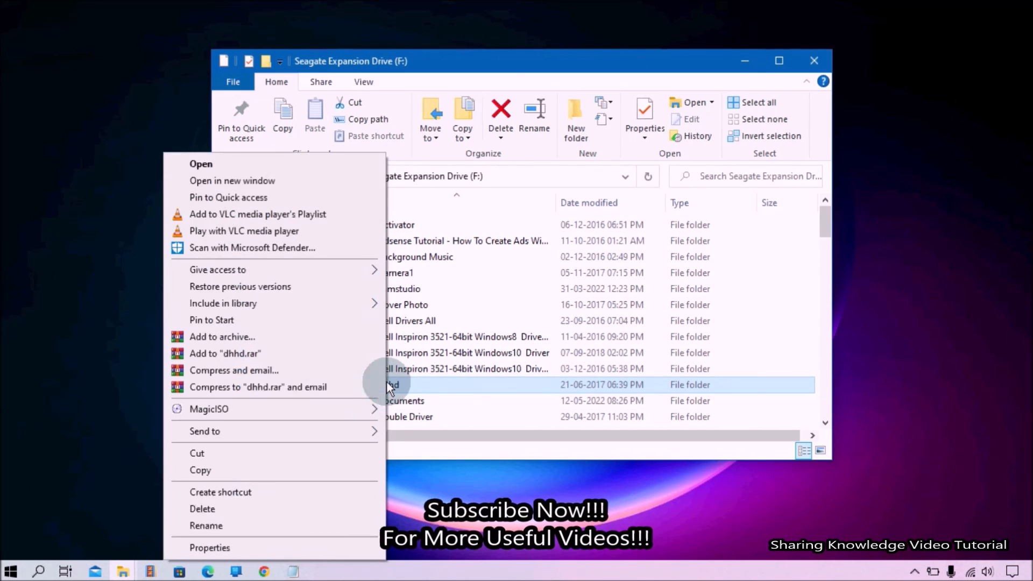